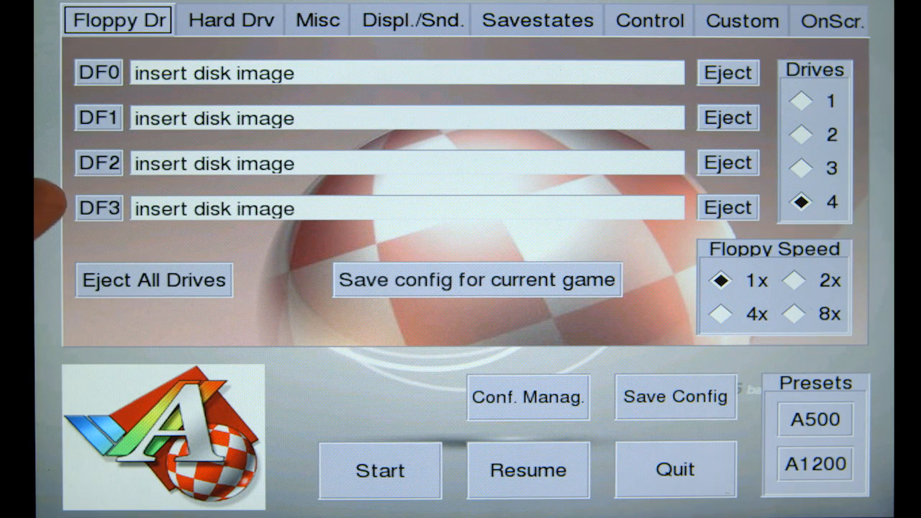
{"action": "mouse_move", "coordinate": [43, 201]}
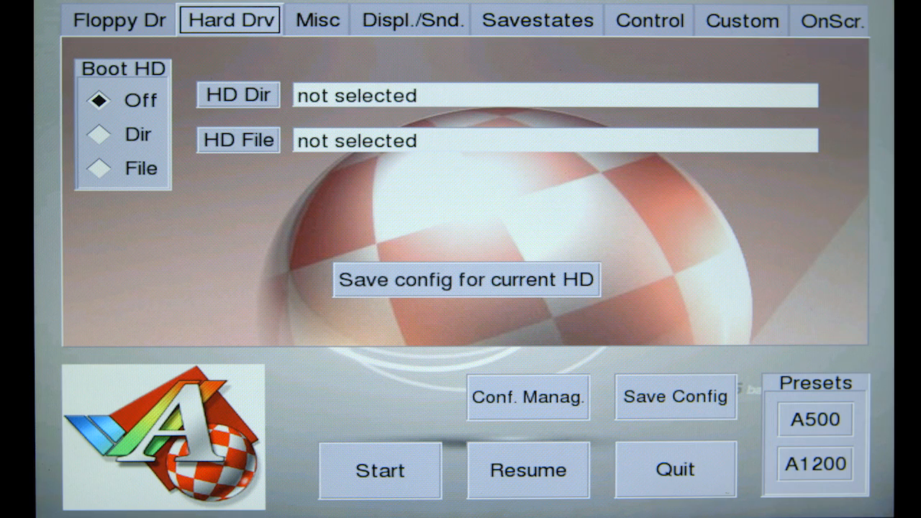
Show the Misc settings: 68000 CPU, chipset, memory and Kickstart ROM amiga-os-130.rom.
{"action": "left_click", "coordinate": [316, 21]}
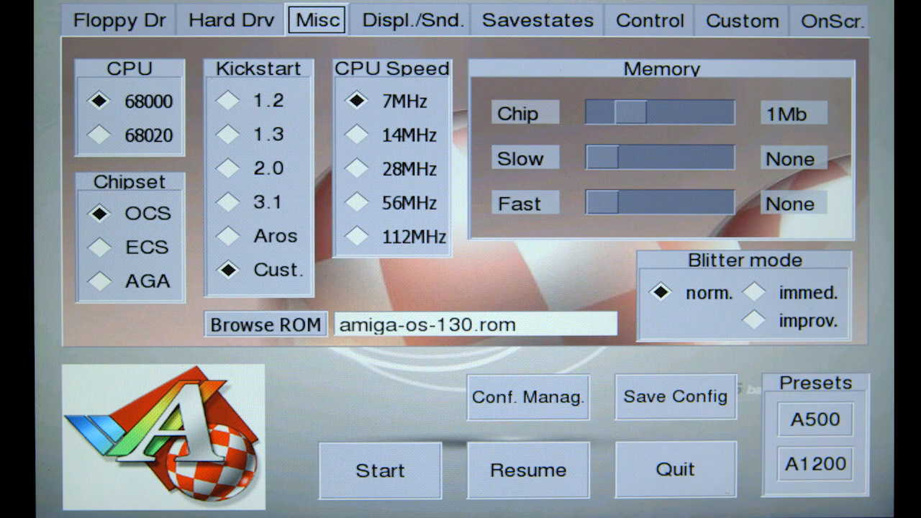